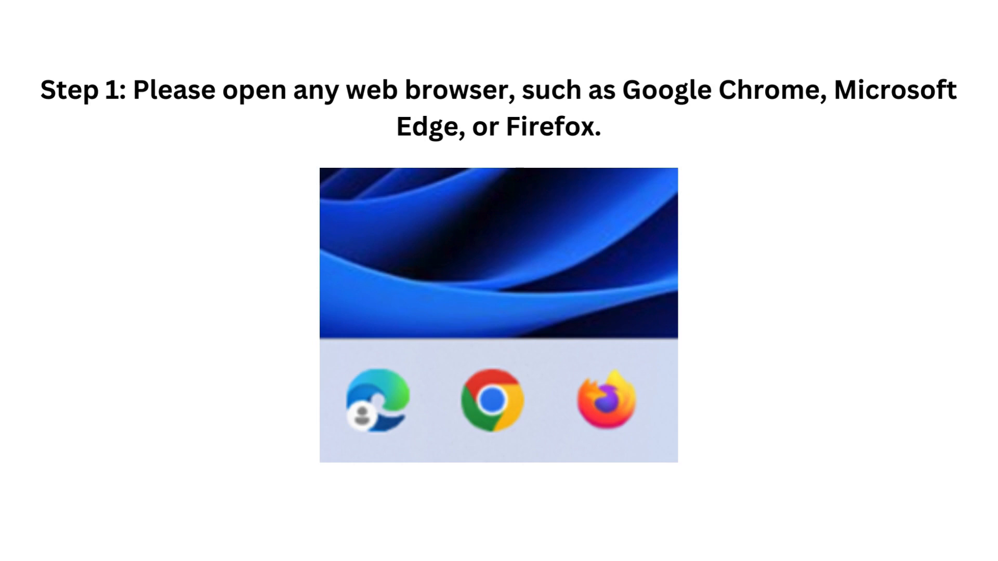
Step: Go to office.com and sign in with the Microsoft account email and password
text(office.com)
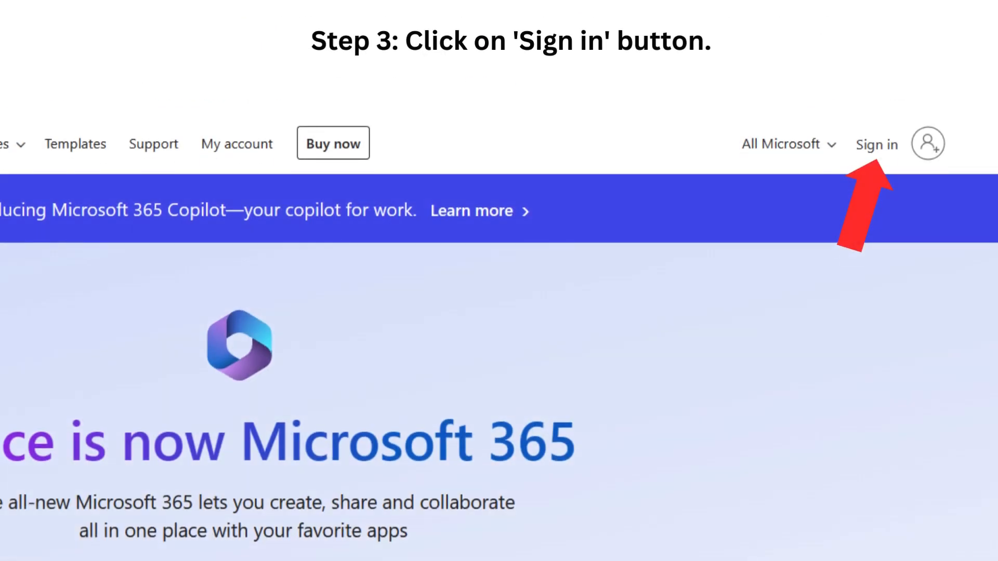
click(877, 144)
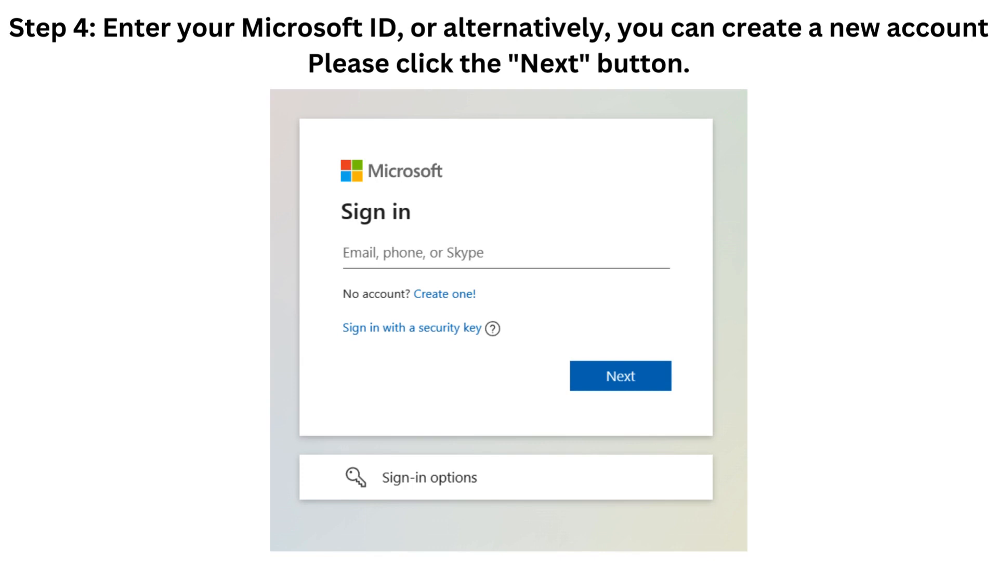
click(619, 375)
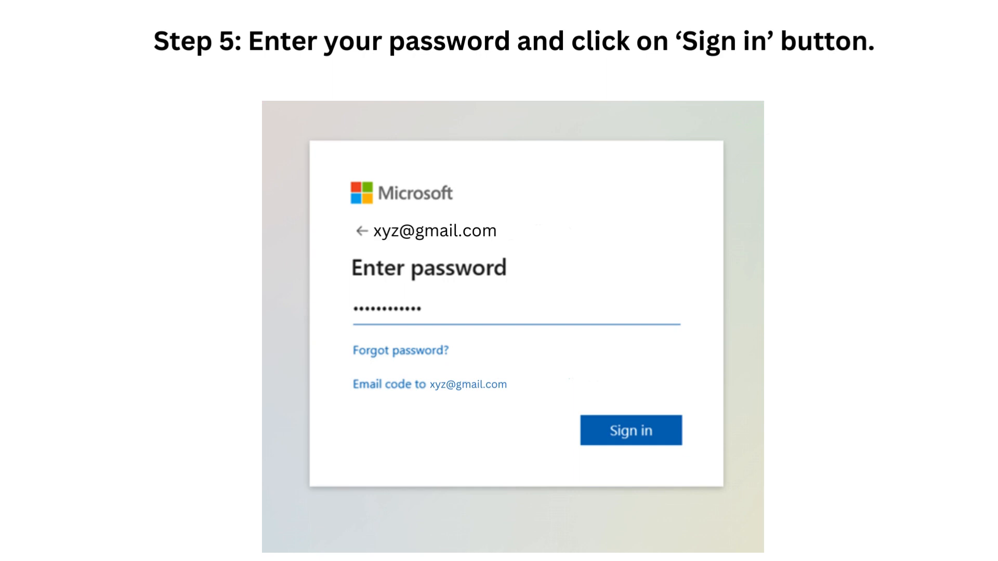
click(630, 430)
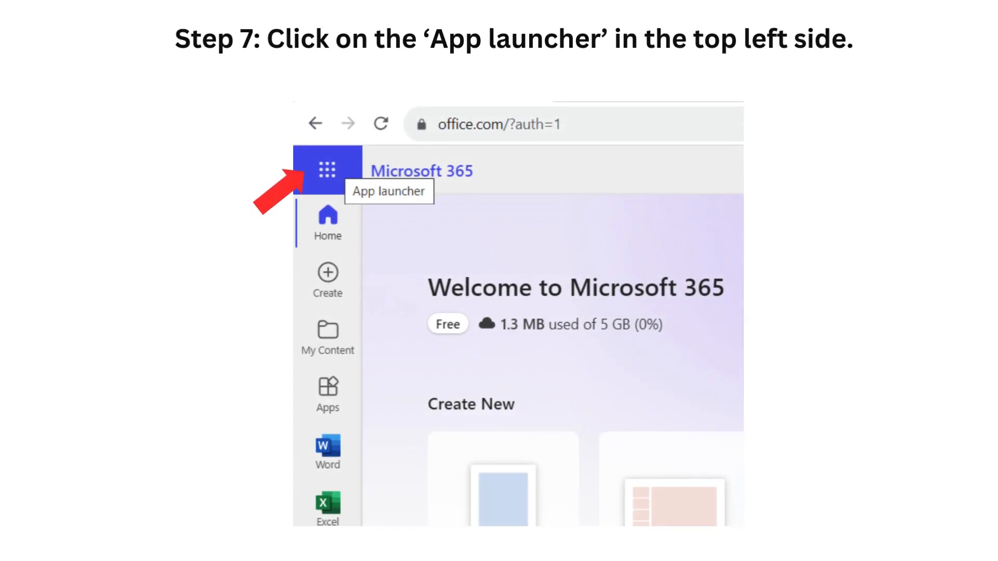
Step: Show every available app from the App launcher's 'All apps' list
click(326, 169)
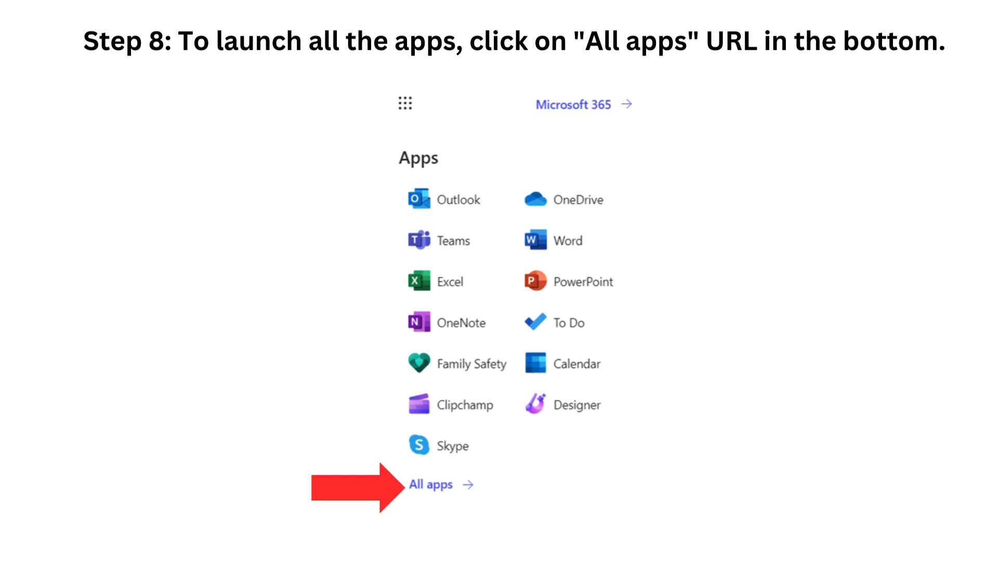
click(430, 484)
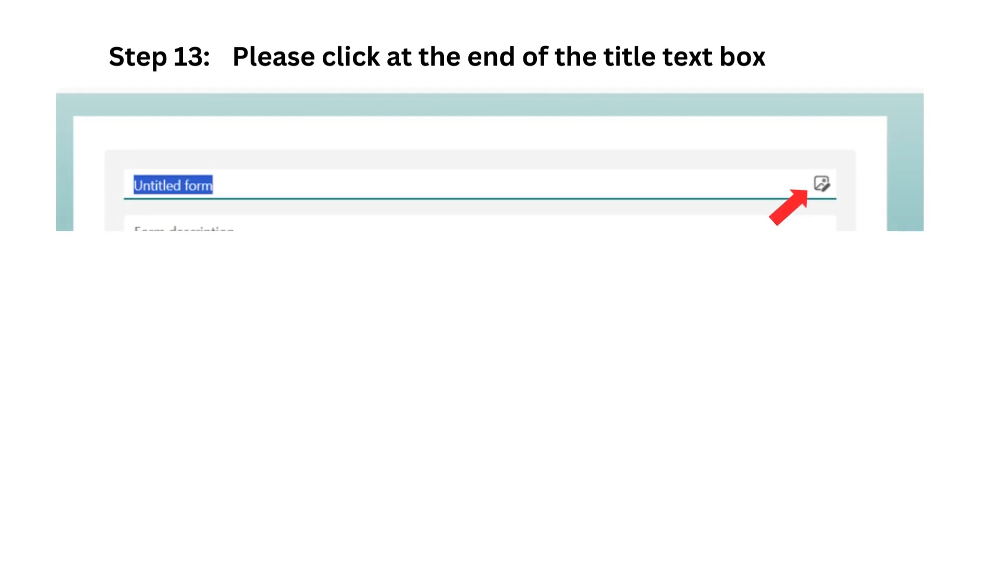
Step: Insert a Bing image found for 'Smiley' beside the form title
click(822, 184)
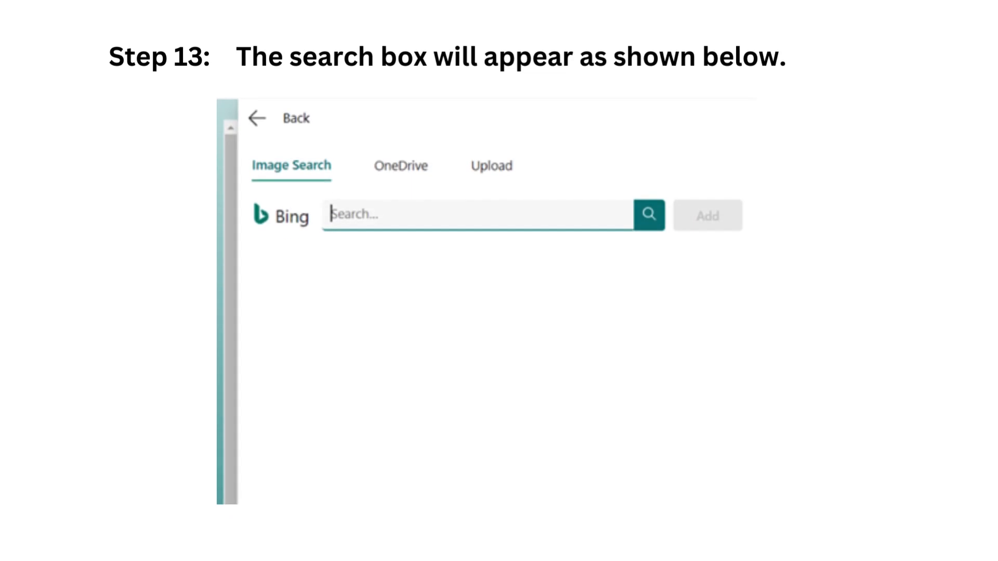
text(Smiley)
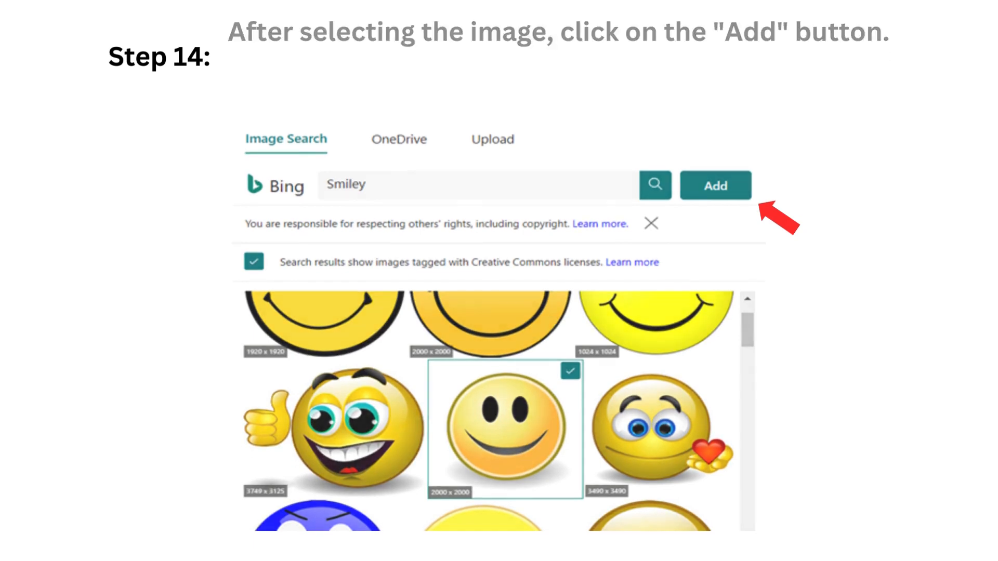
click(715, 185)
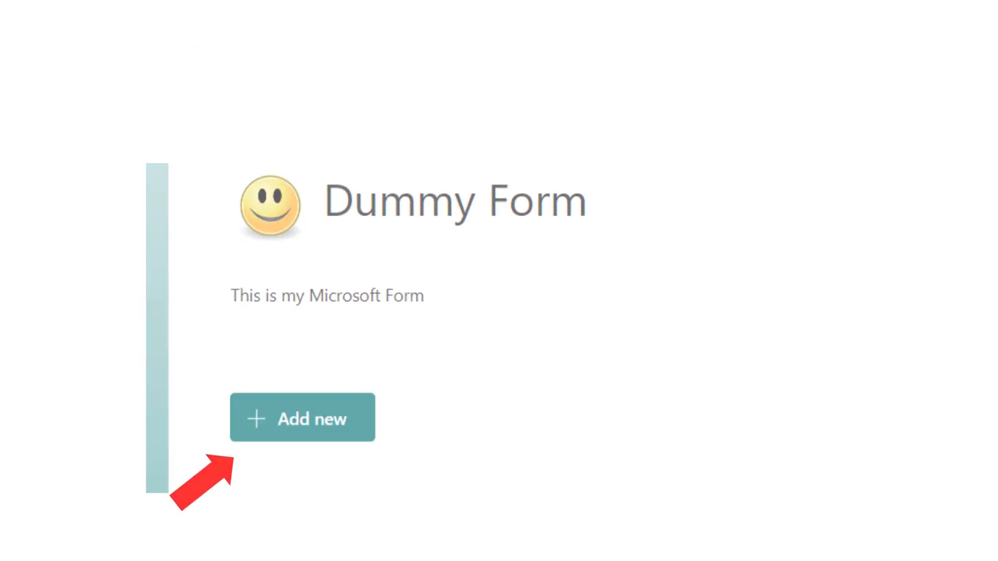
Step: Add a Choice question with Multiple answers on and selections set to 'Equal to'
click(303, 418)
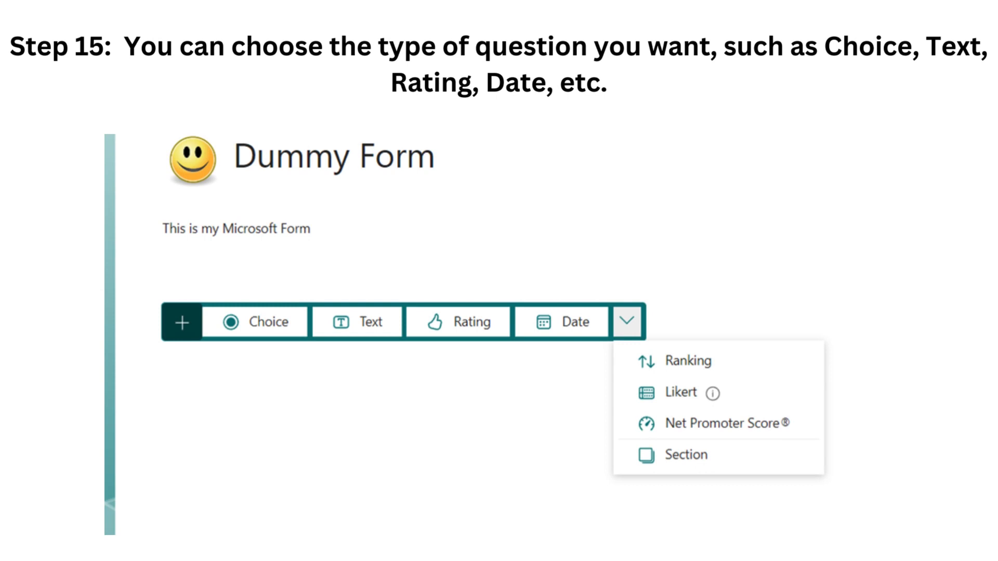
click(254, 322)
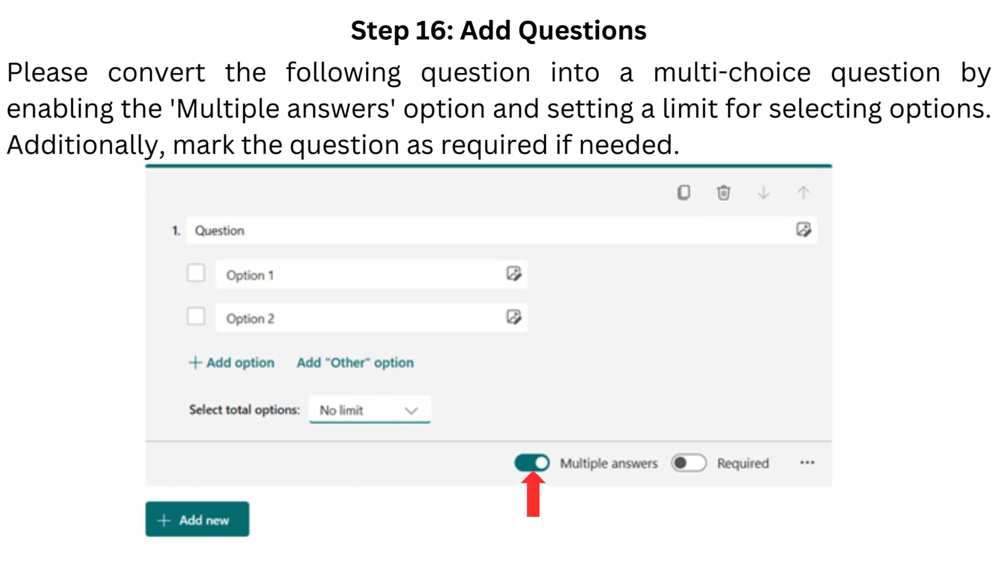
click(369, 410)
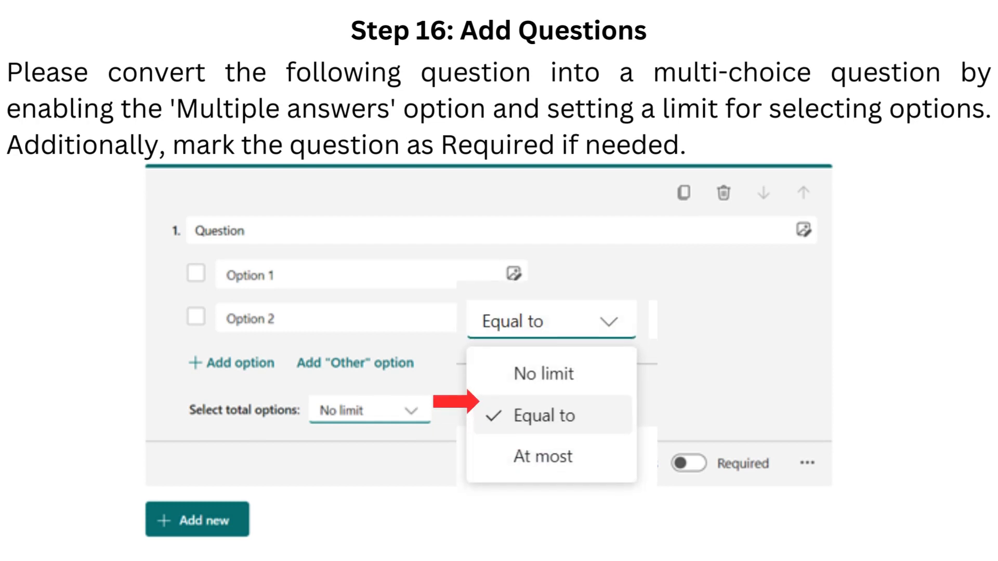
click(530, 464)
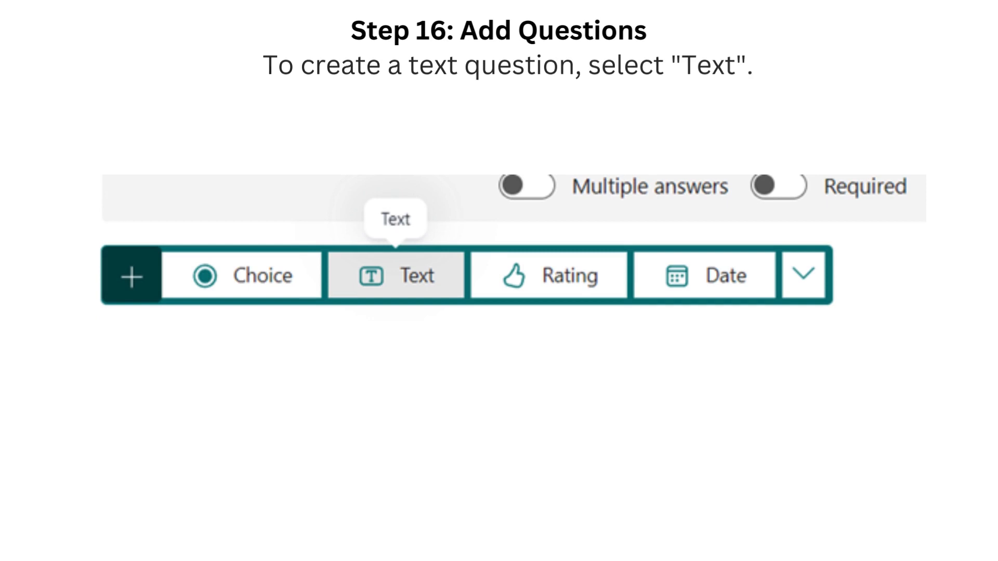
Step: Add a Text question to the Dummy Form
click(395, 275)
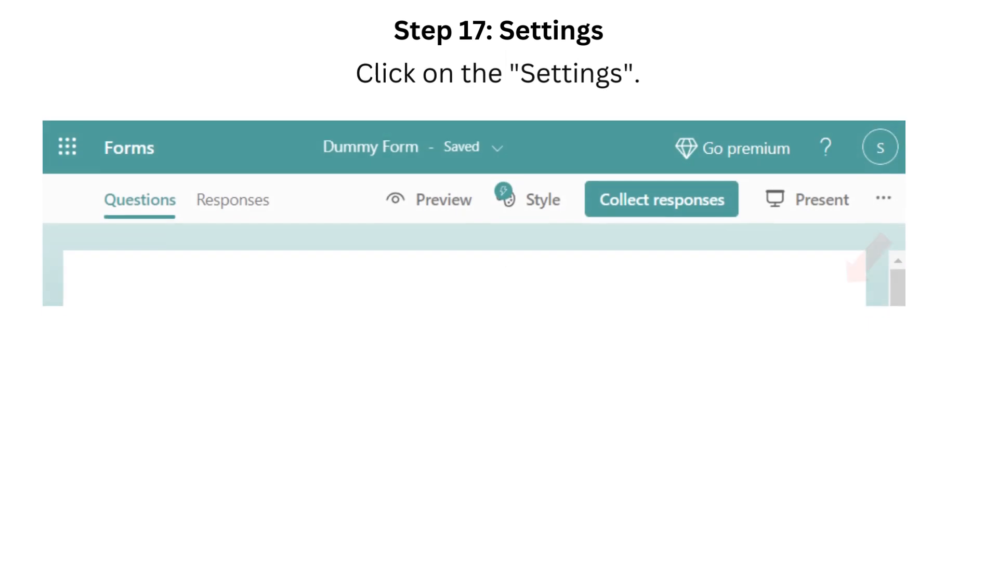
Step: Reach Settings through the '...' more-options menu
click(883, 199)
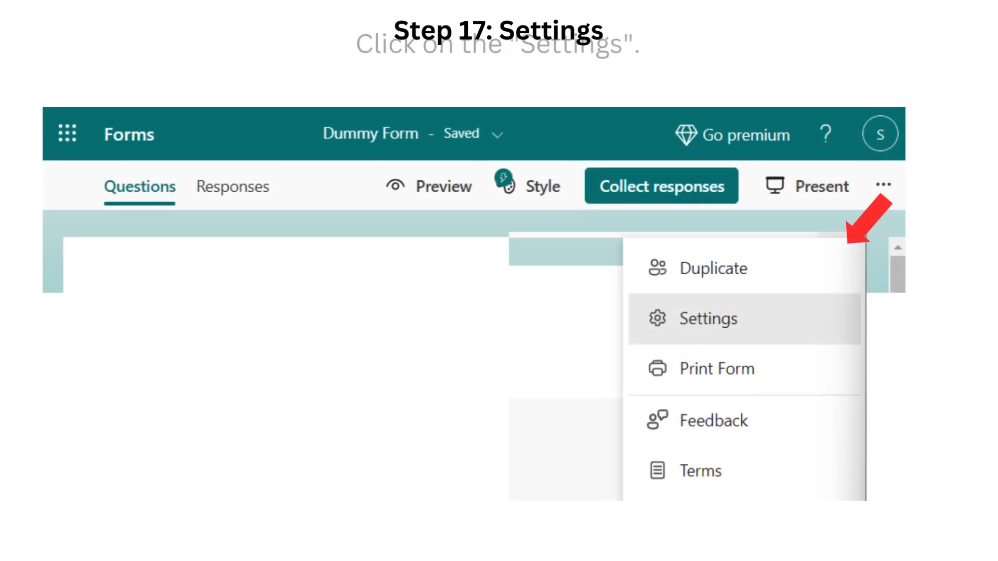
click(708, 319)
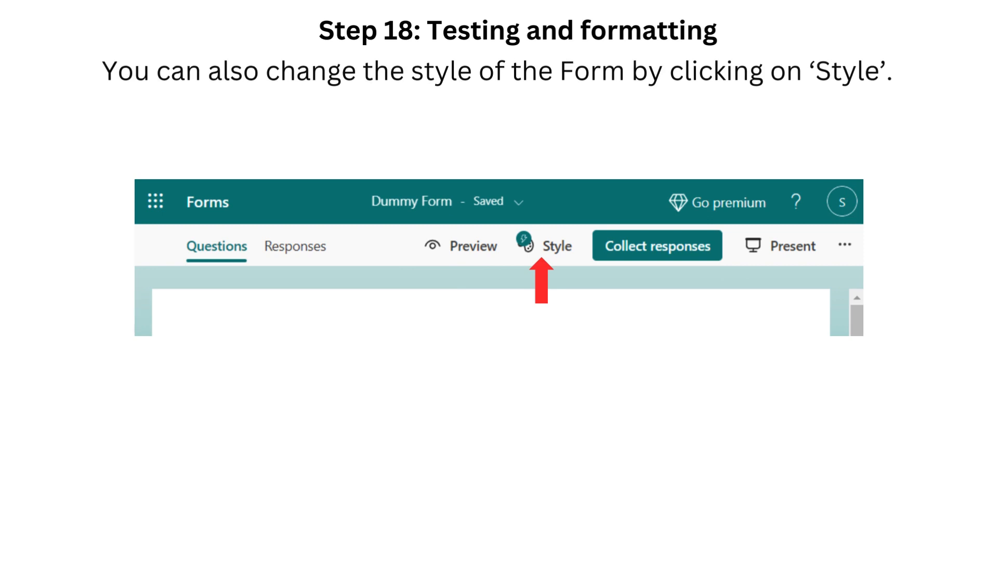
Step: Bring up the Style theme choices from the top toolbar
click(555, 245)
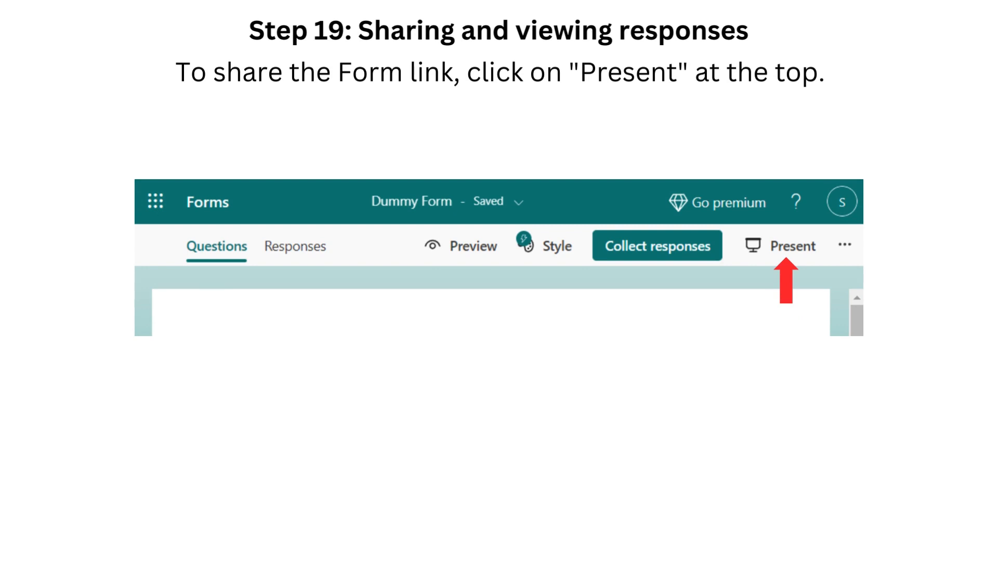
Step: Present the form to share its link, then view the Responses summary
click(792, 246)
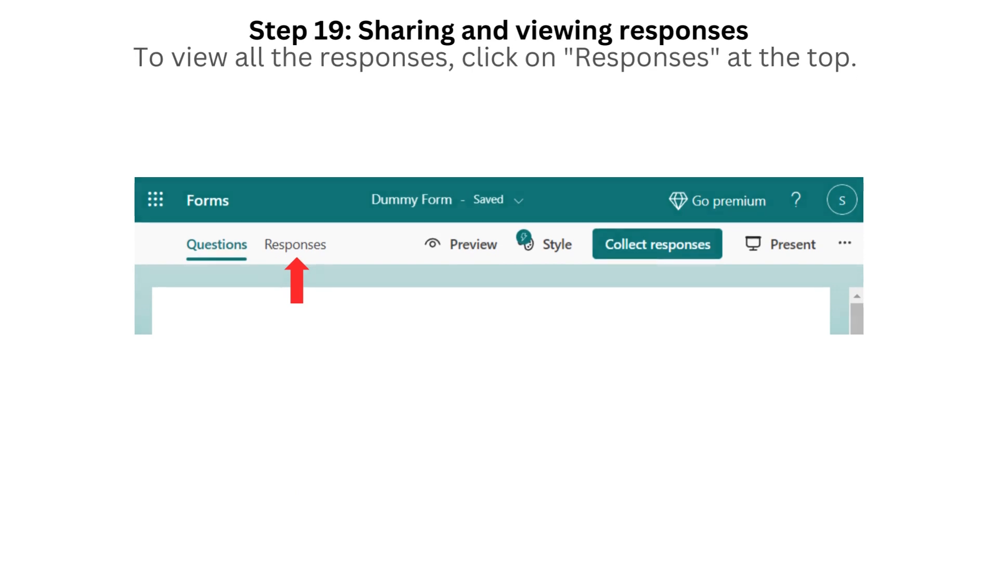
click(295, 244)
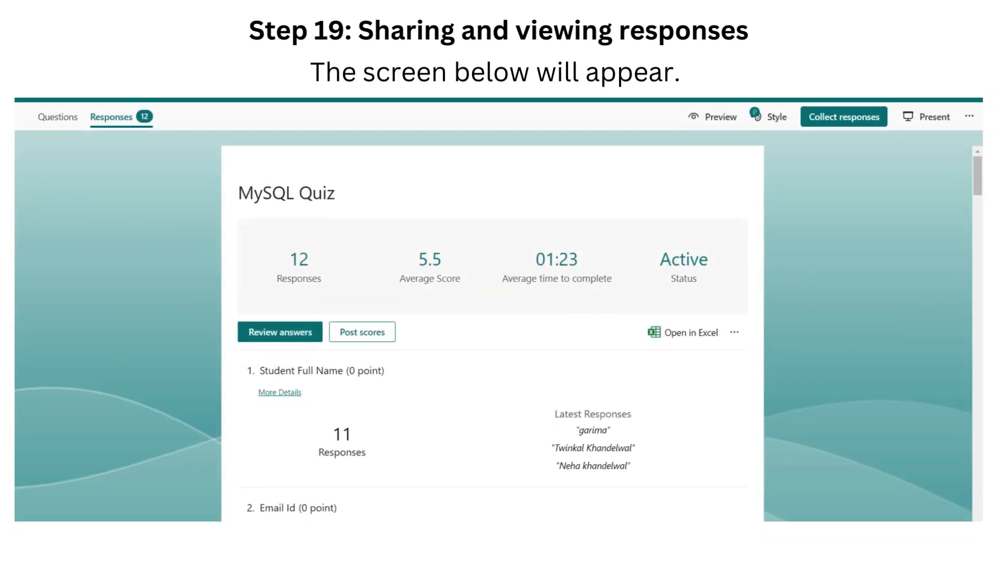